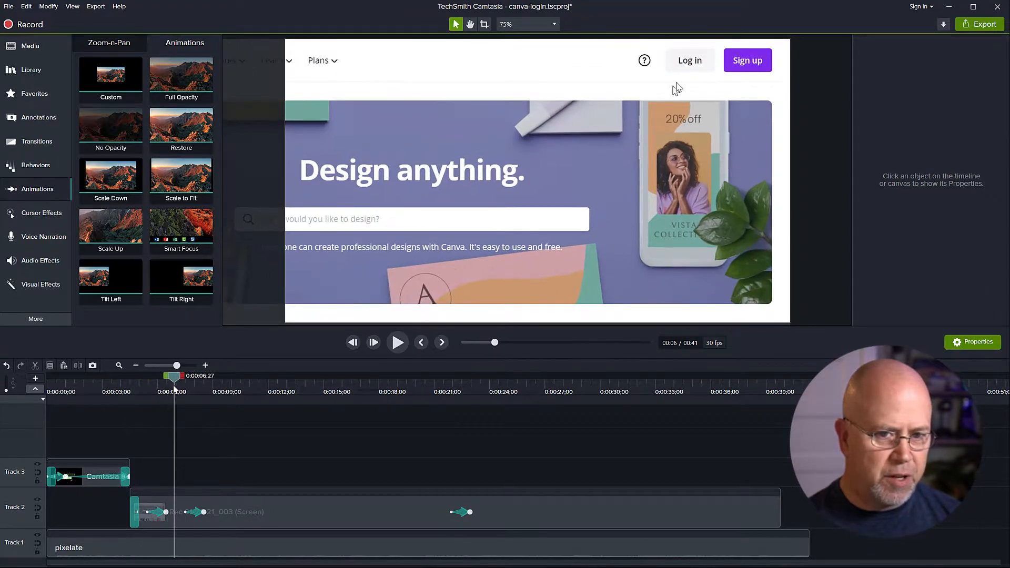
Play the Canva login recording and cue it to about 0:10, before the email is typed
left_click(397, 343)
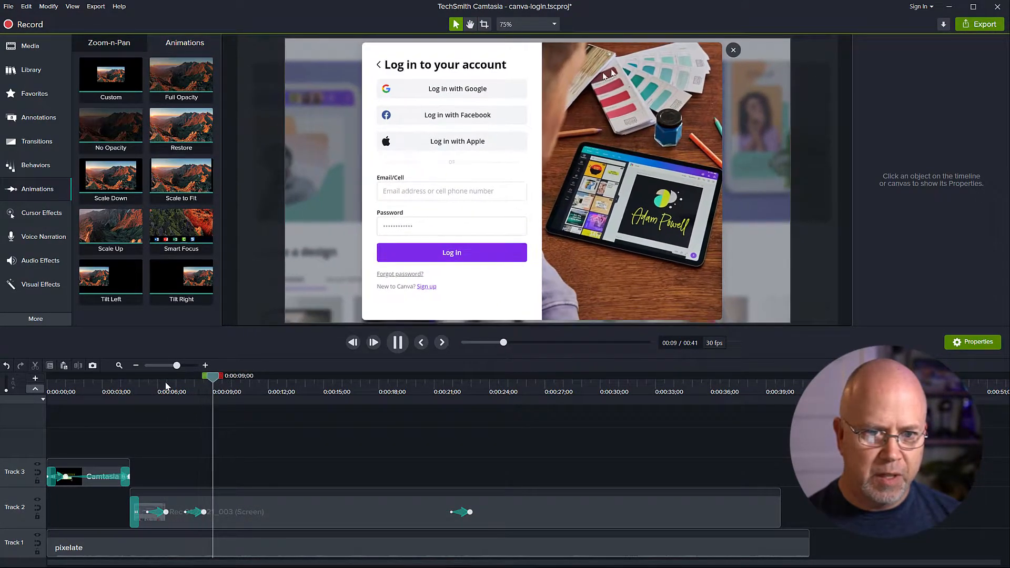
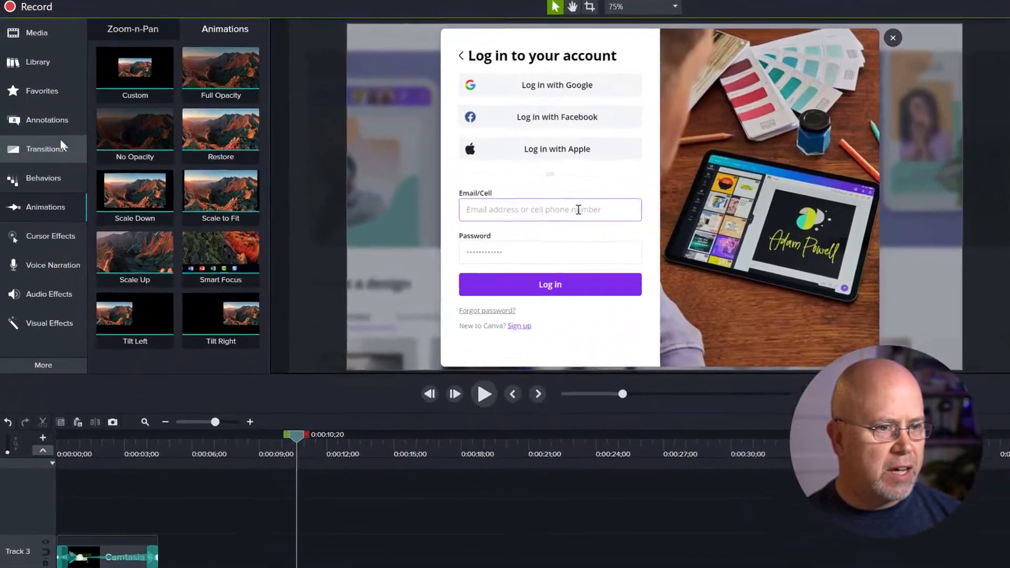
Add a Blur annotation from Blur & Highlight over the Email/Cell field and preview it
left_click(47, 120)
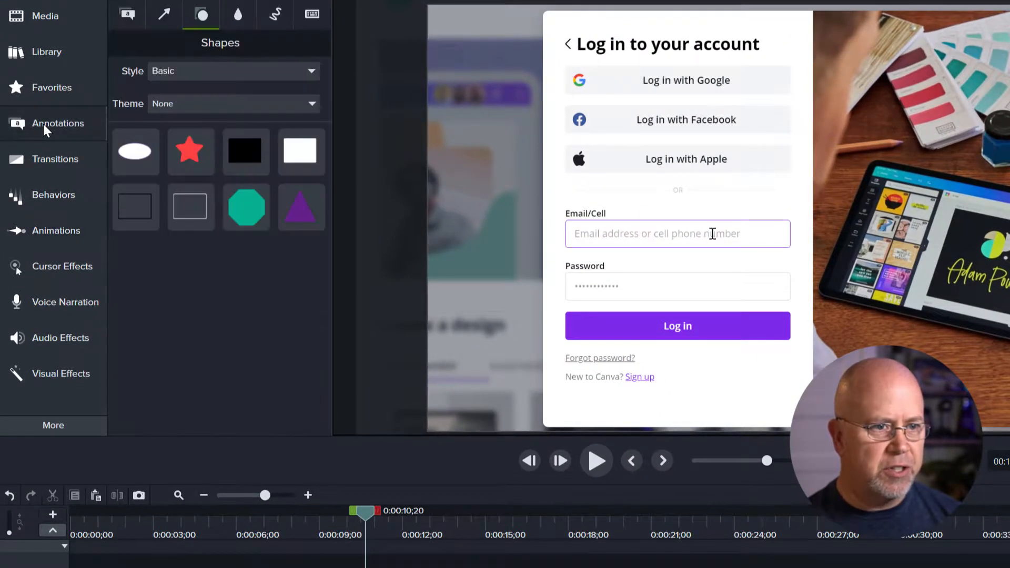
mouse_move(239, 20)
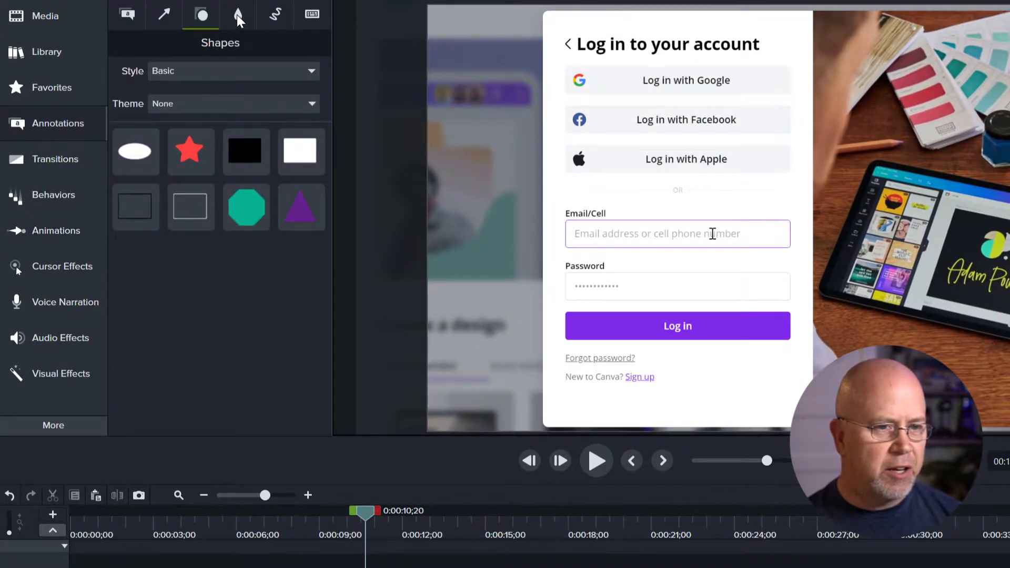
left_click(238, 14)
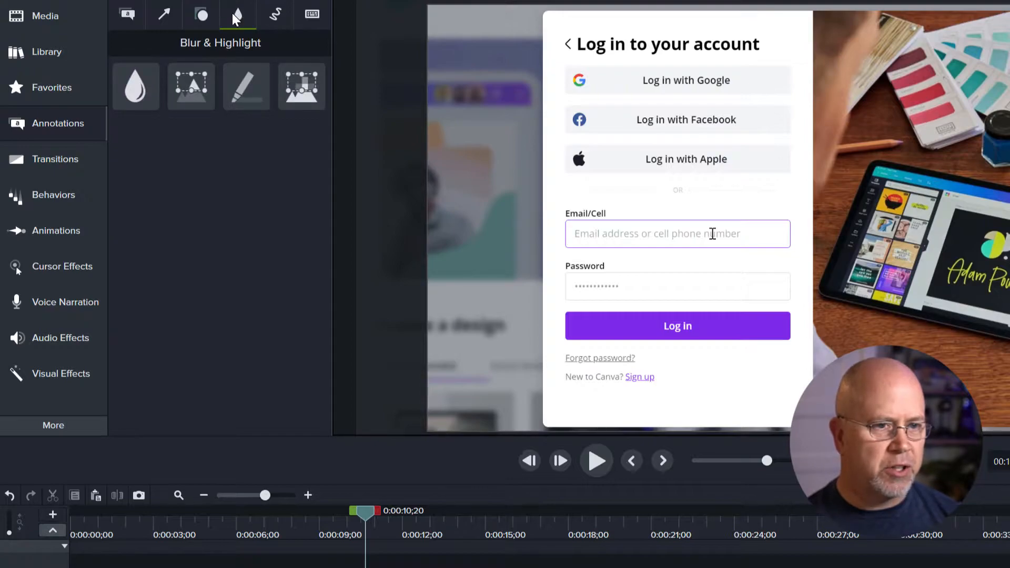
left_click(136, 86)
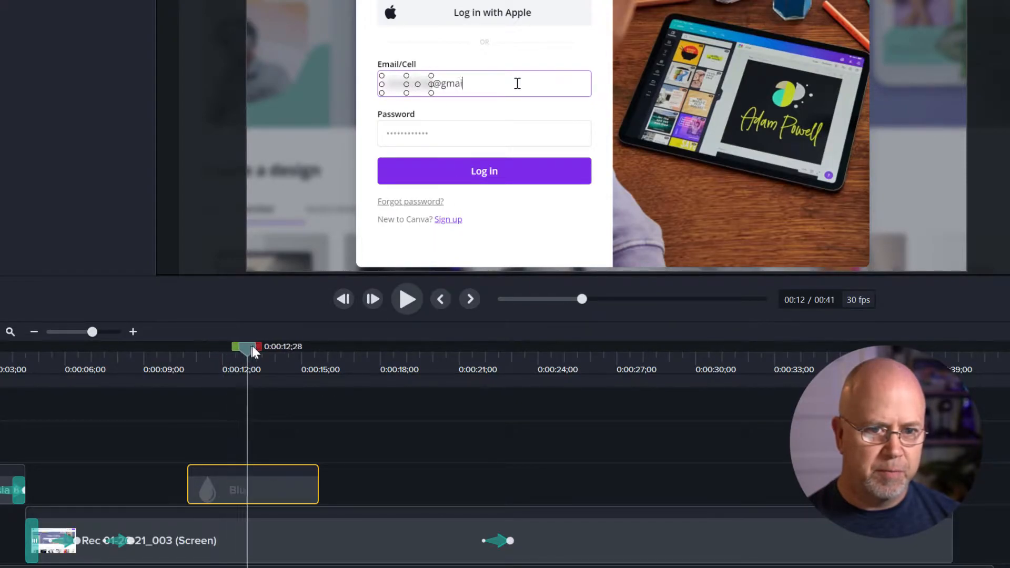
type("l.co")
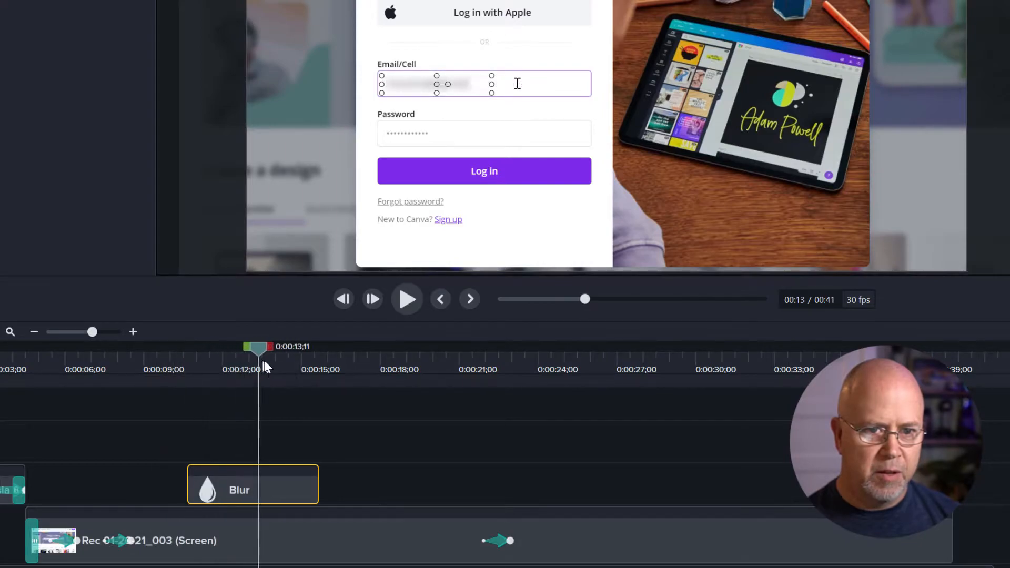
left_click_drag(257, 347, 335, 347)
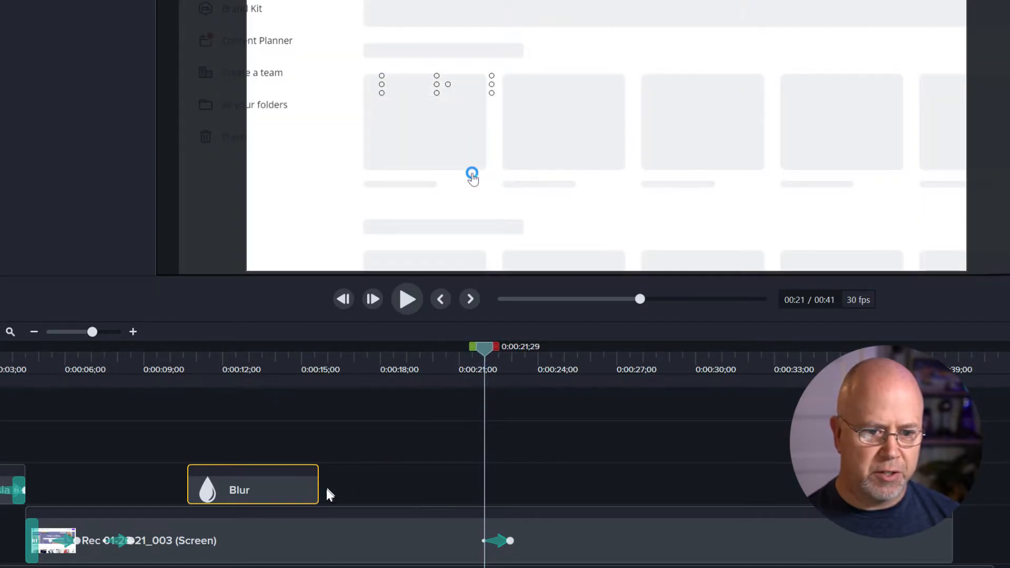
mouse_move(322, 503)
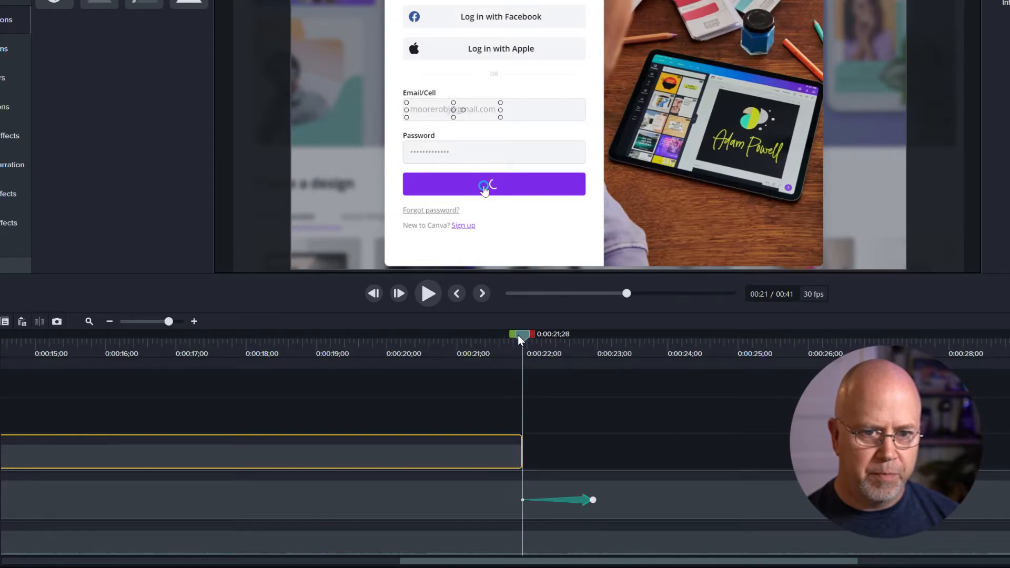
Extend the Track 3 Blur clip to about 0:21, where Log in is clicked
left_click(494, 185)
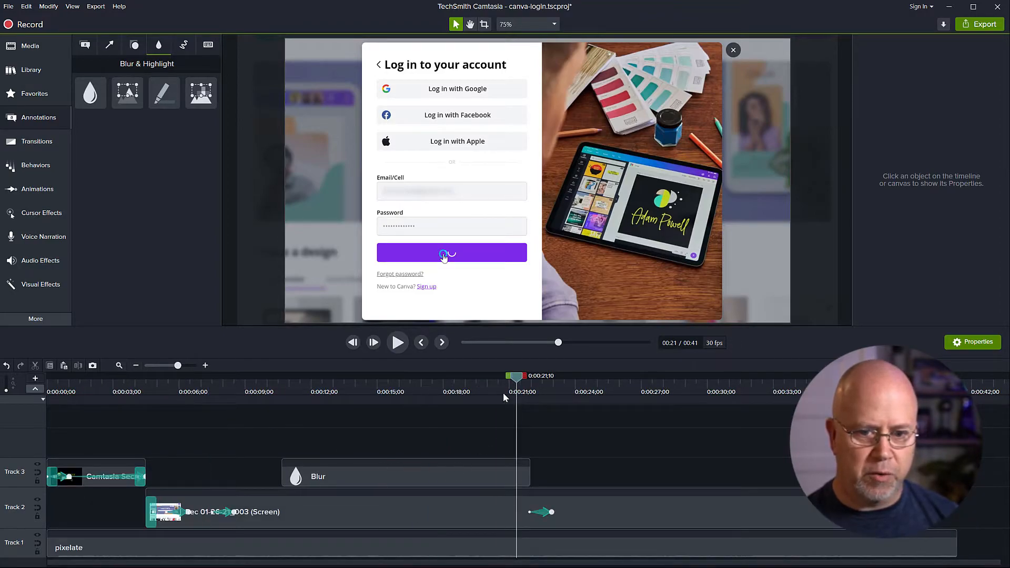
Lower the Blur clip's intensity to about 53.3 and play back from the start
left_click(406, 476)
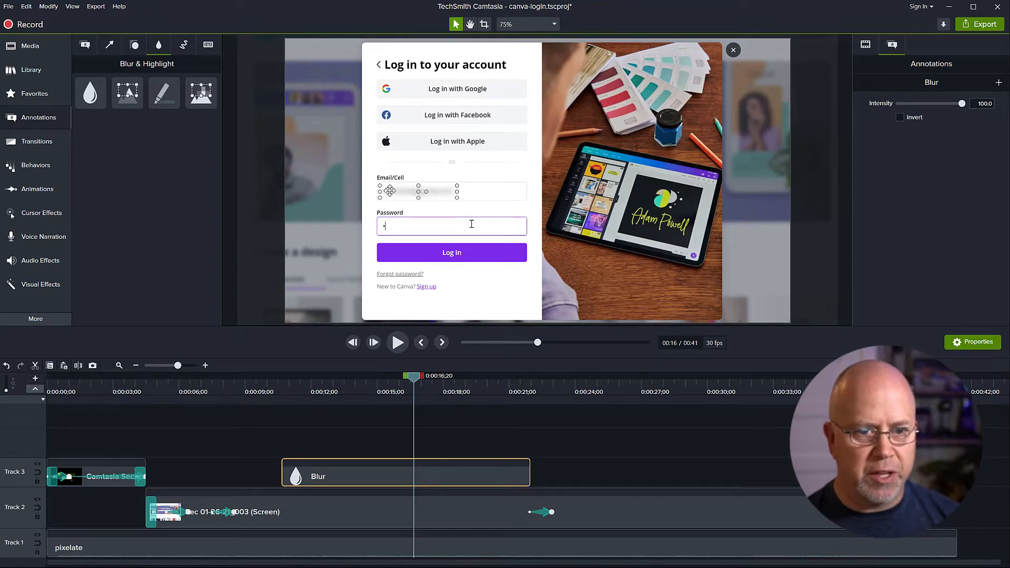
mouse_move(432, 202)
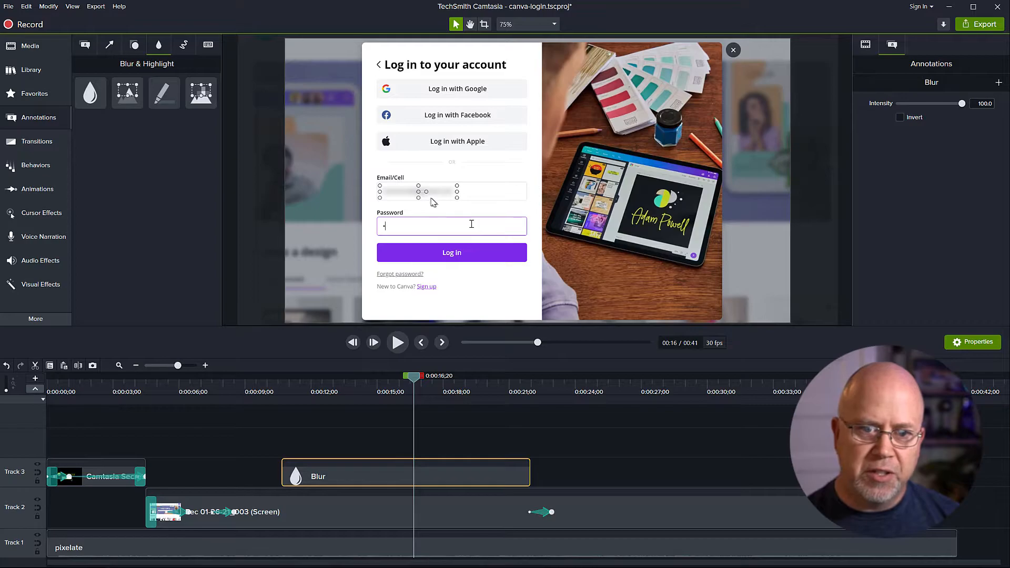
mouse_move(477, 225)
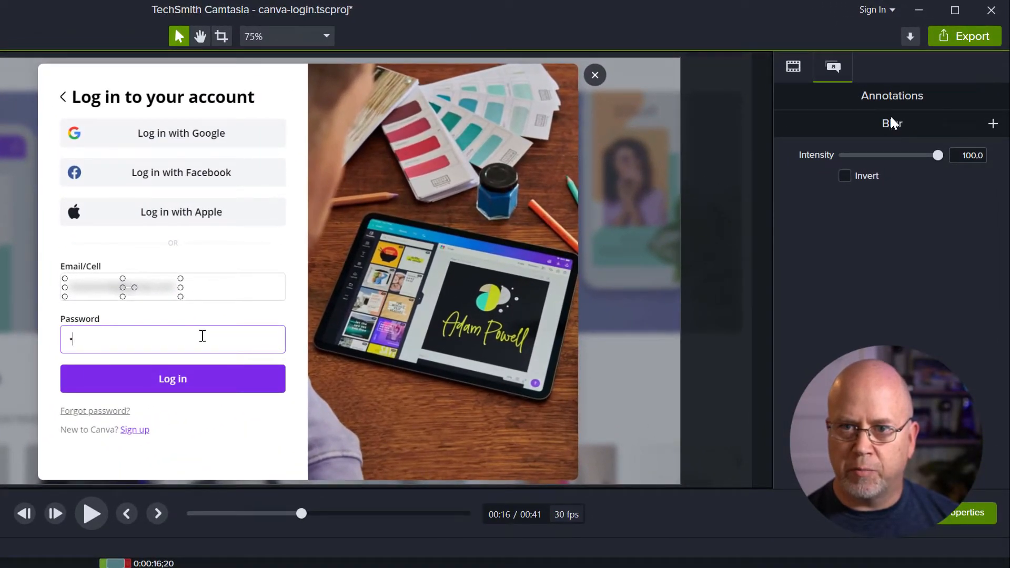
mouse_move(948, 161)
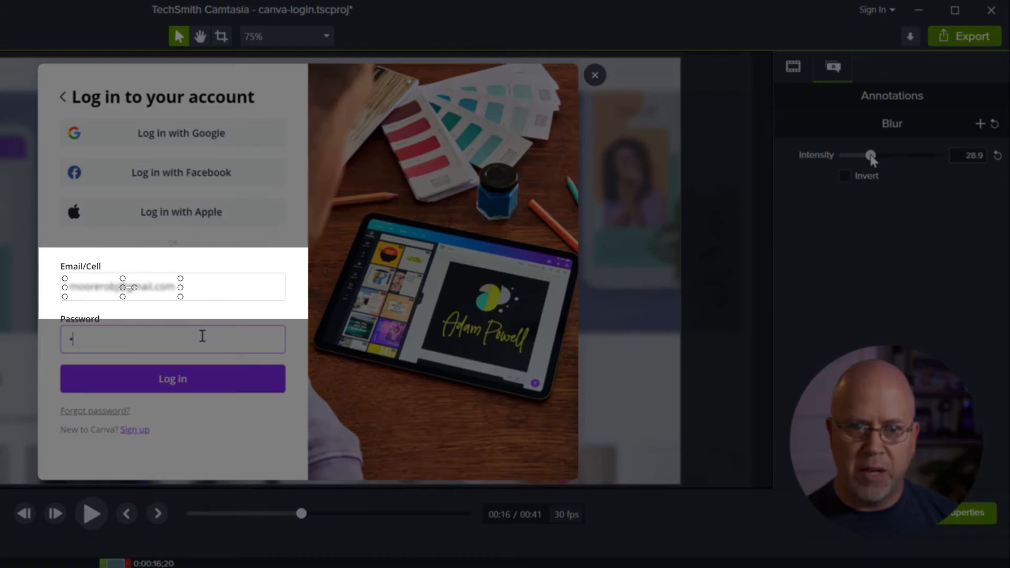
mouse_move(105, 279)
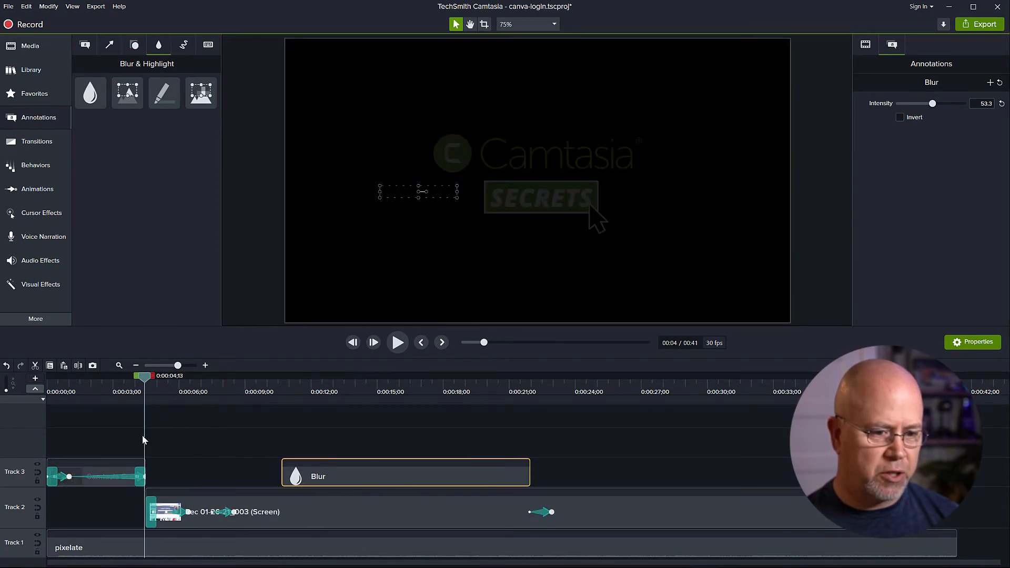
left_click(397, 342)
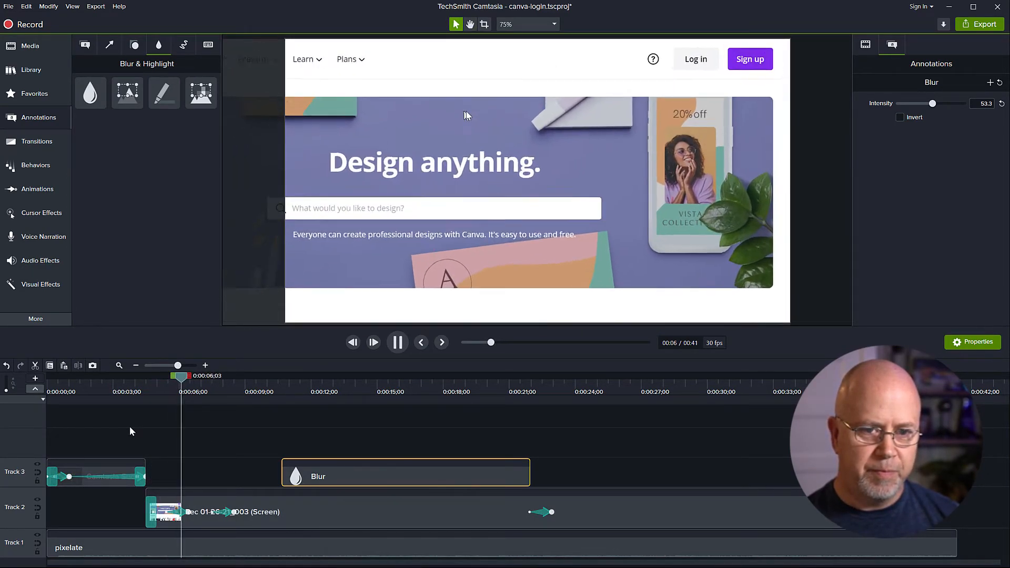